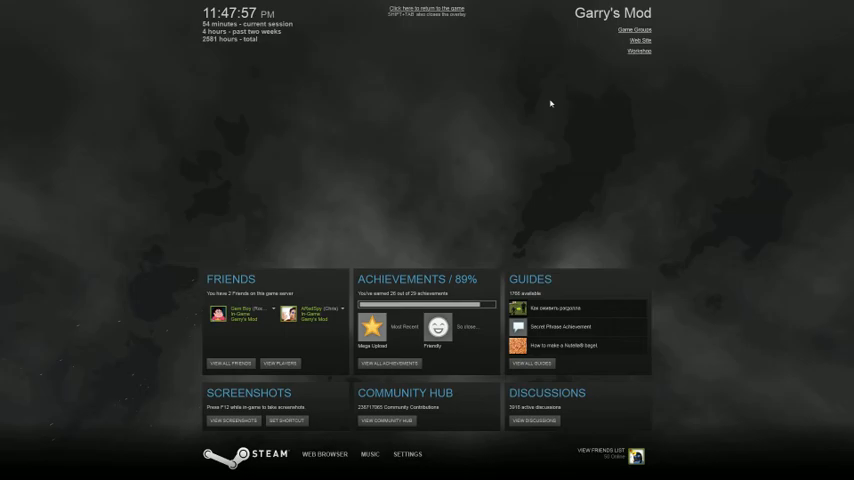
Step: Keep the Steam overlay open while the boxing-ring map finishes loading
click(424, 8)
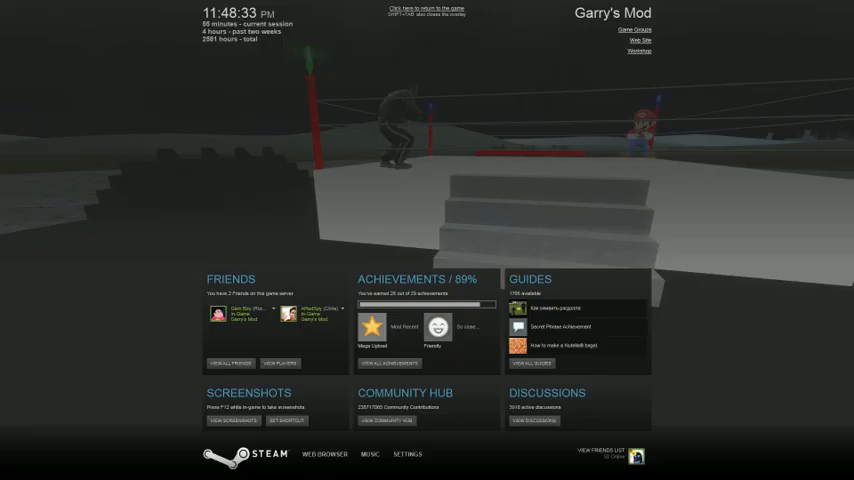
Step: Open the Mortal Kombat Theme Song Original on YouTube in the overlay Web Browser, then close browser and overlay
click(324, 454)
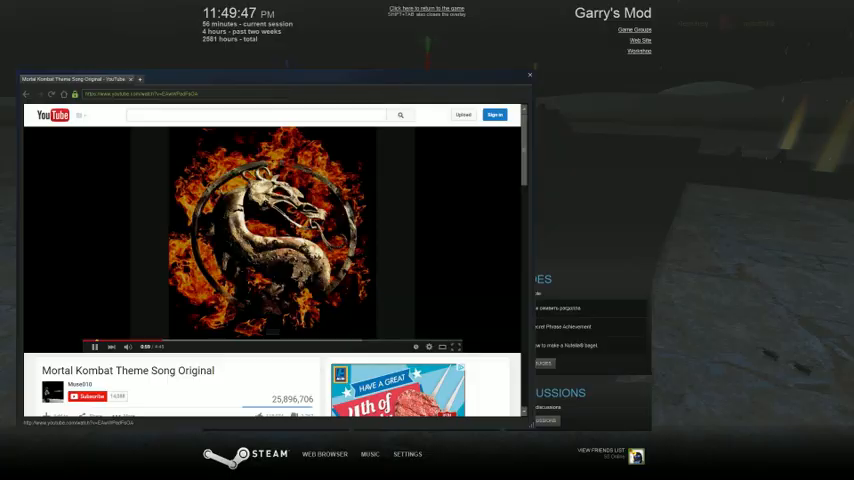
click(528, 76)
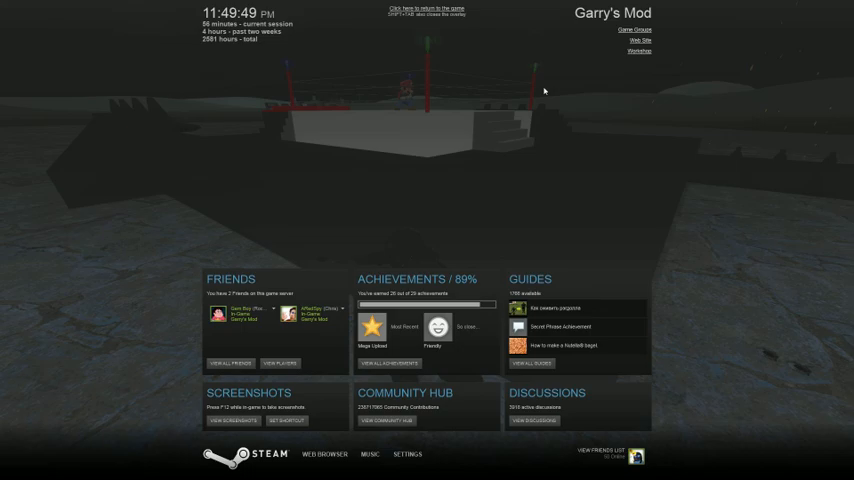
click(424, 8)
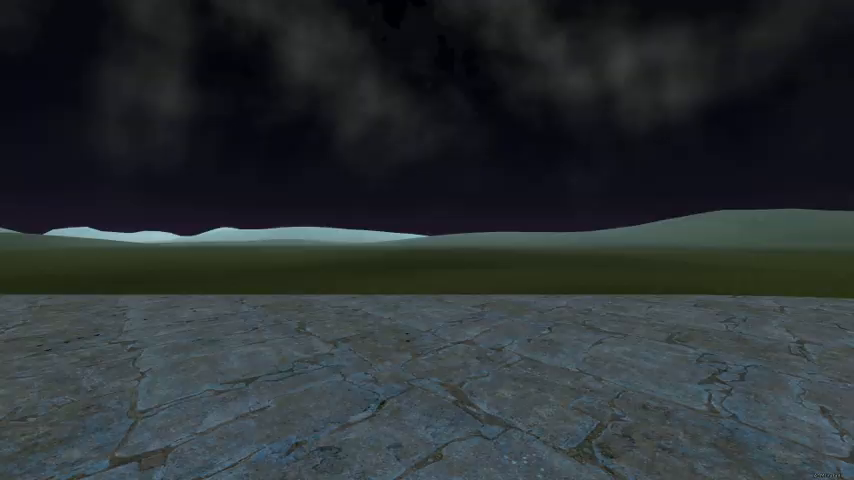